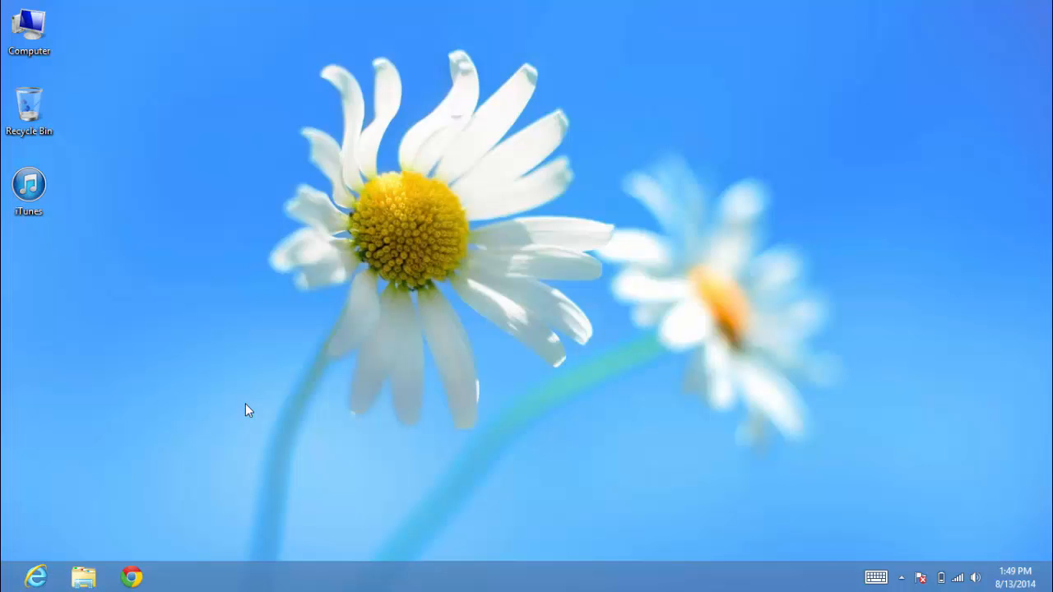
mouse_move(145, 454)
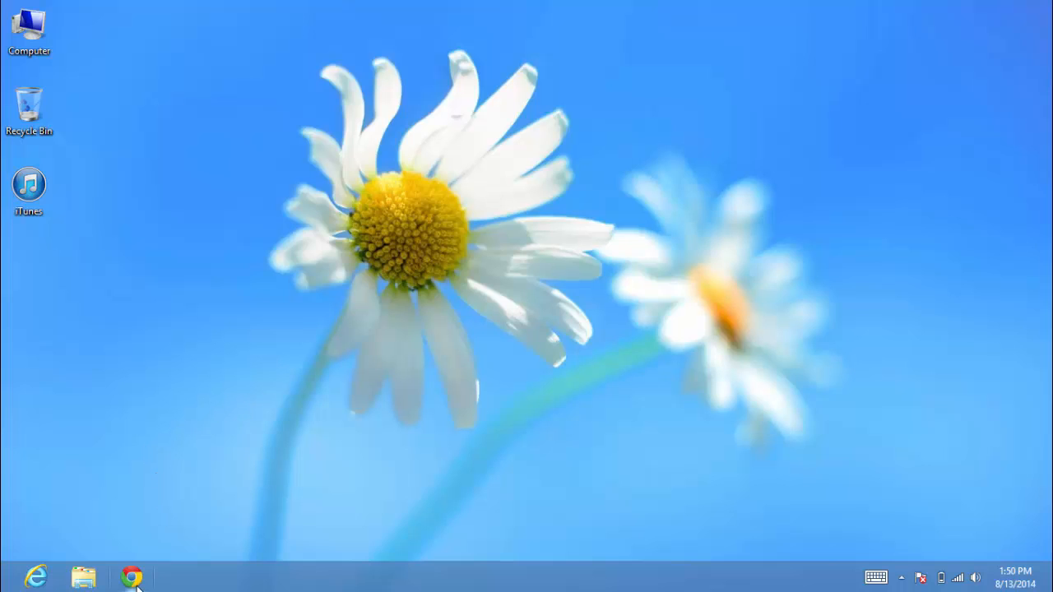
Download the English CopyTrans Tools installer from the copytrans.net download page in Chrome
left_click(131, 576)
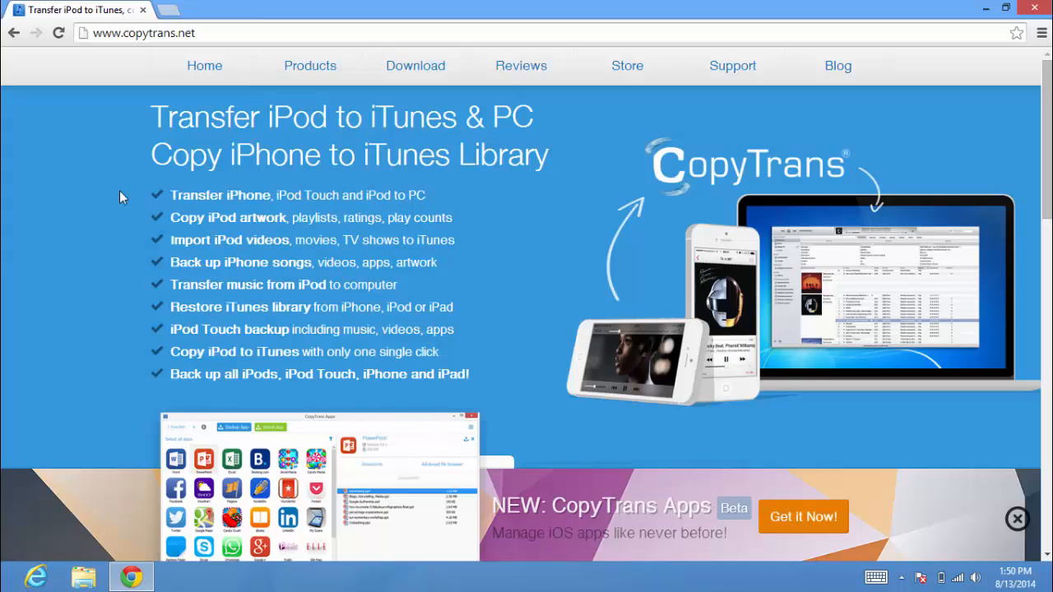
mouse_move(129, 191)
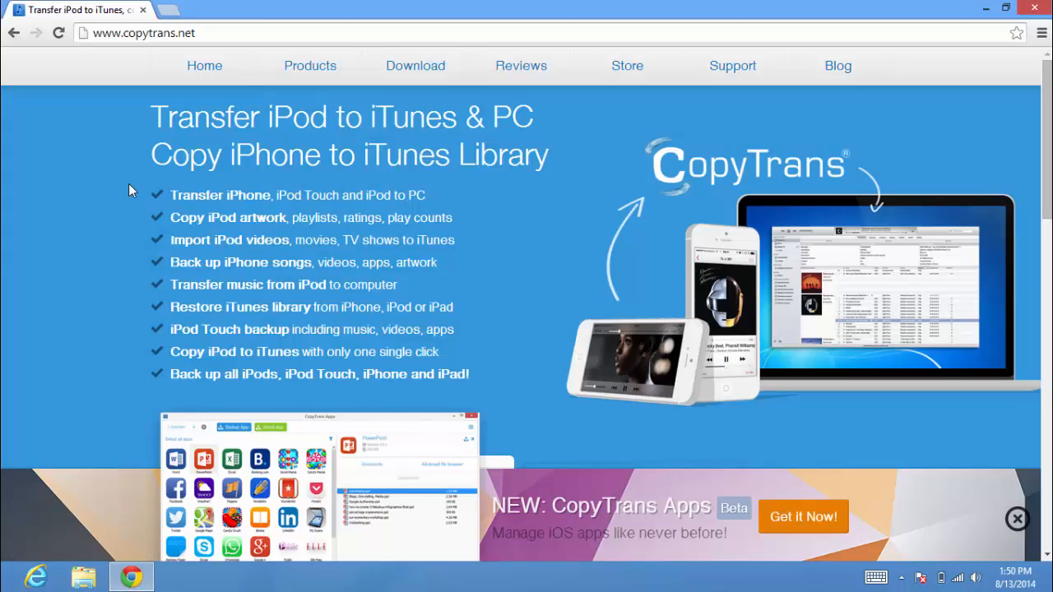
left_click(414, 66)
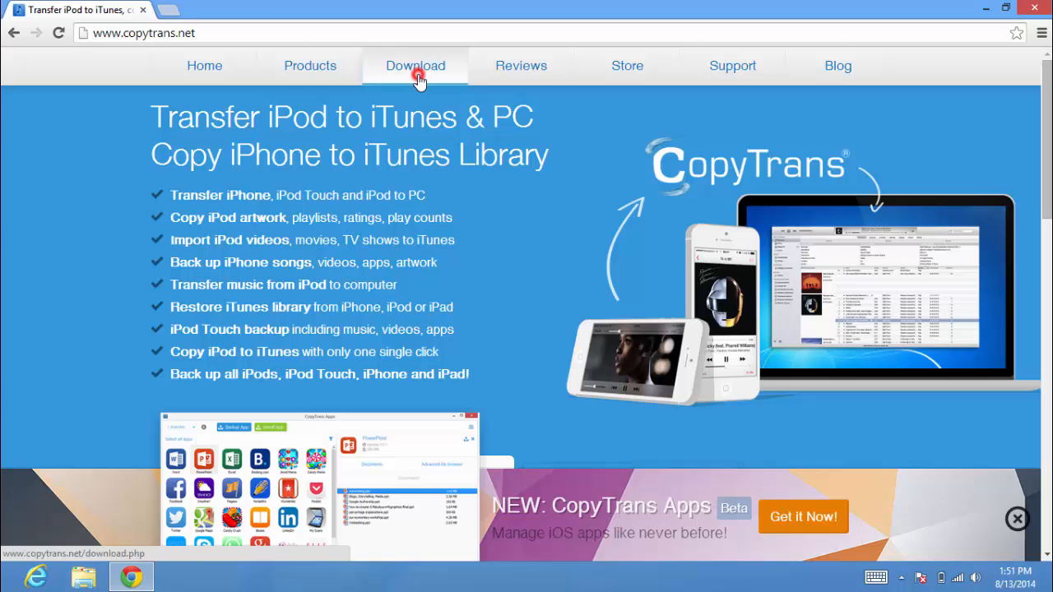
left_click(415, 65)
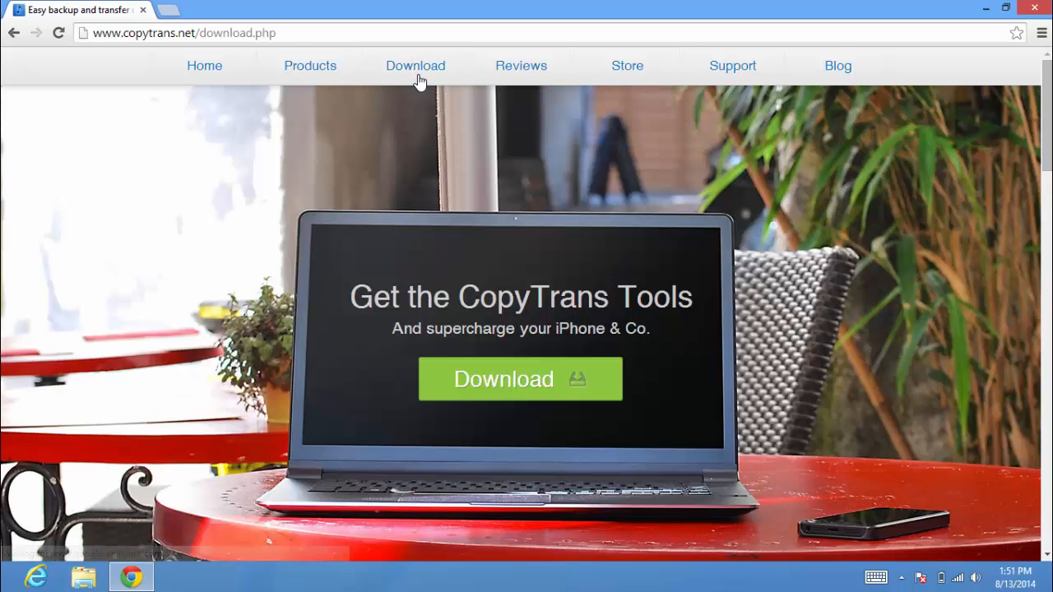
left_click(415, 66)
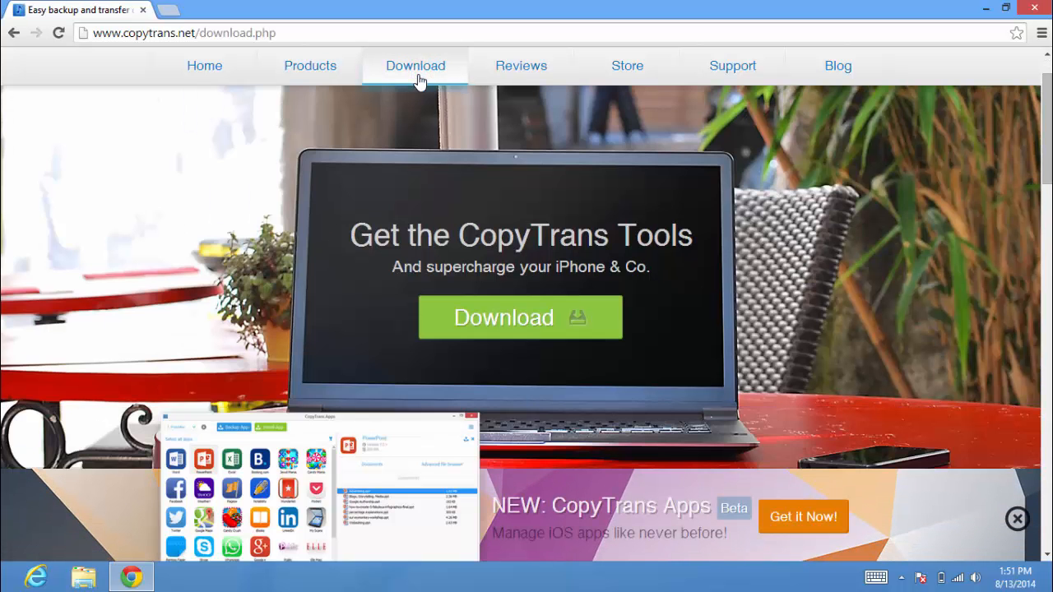
left_click(520, 318)
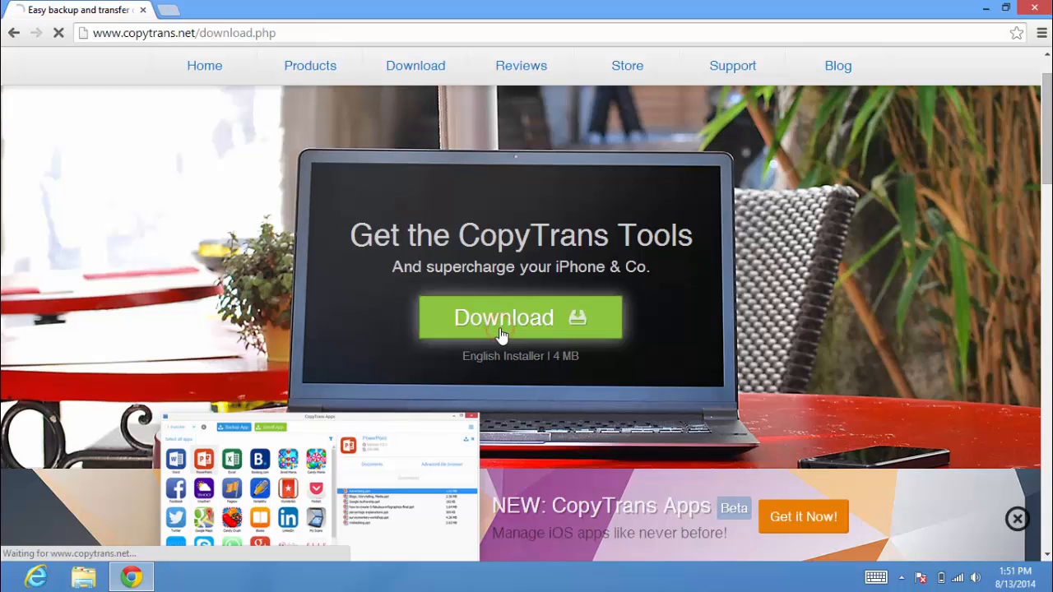
left_click(503, 319)
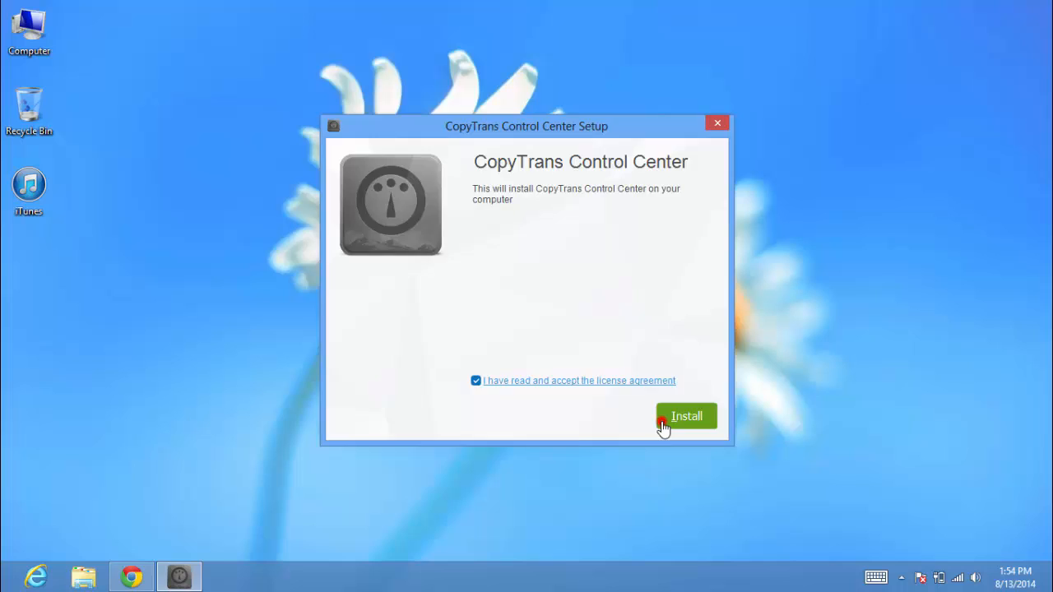
Install CopyTrans Control Center and test its internet connection in the Connection wizard
left_click(686, 415)
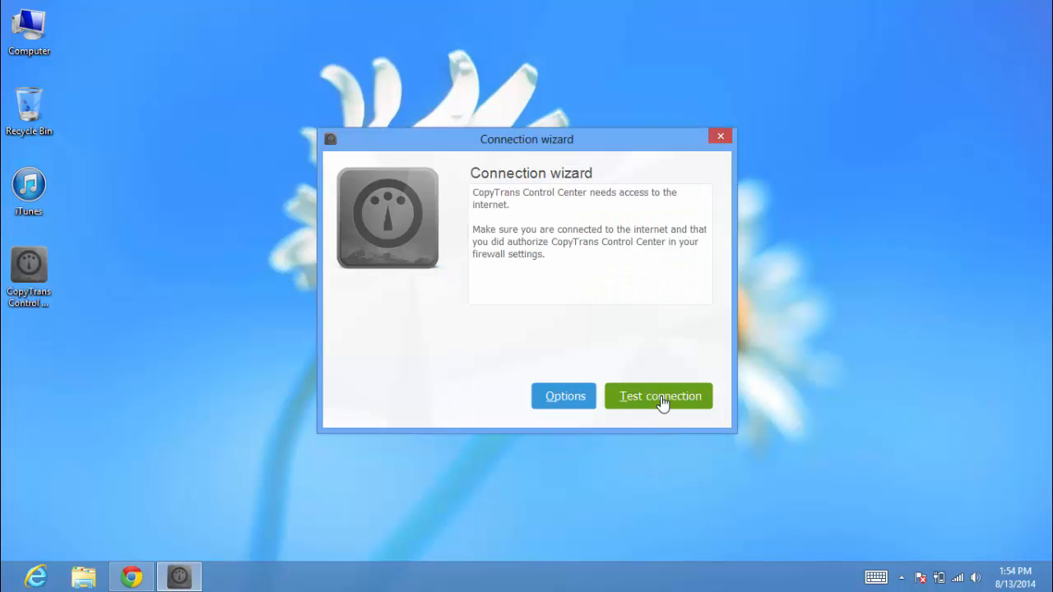
left_click(658, 395)
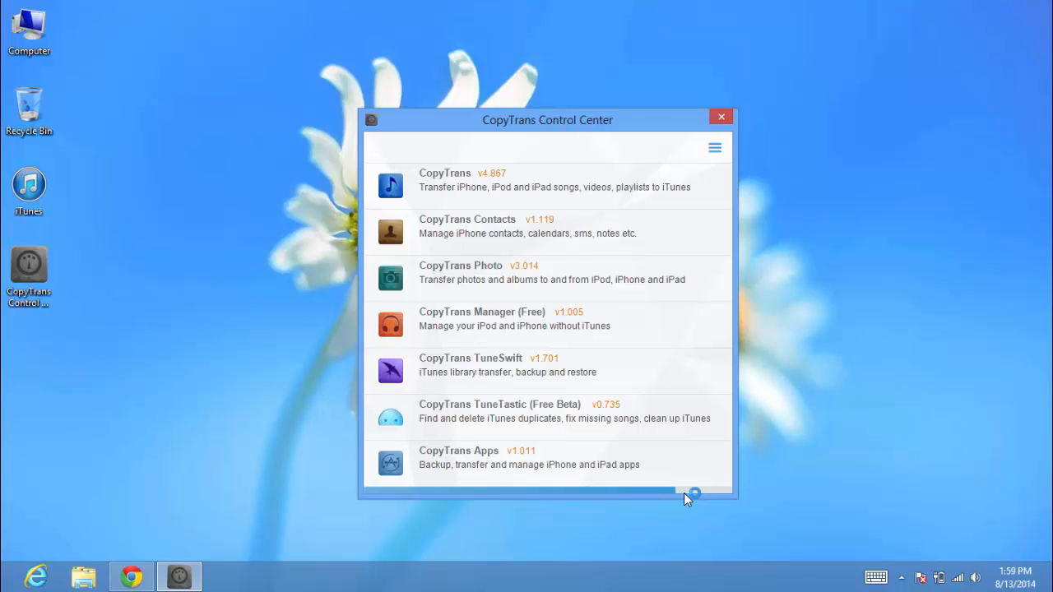
Start CopyTrans Contacts, load the iPhone's seven contacts and check them all via the Contacts header
left_click(467, 227)
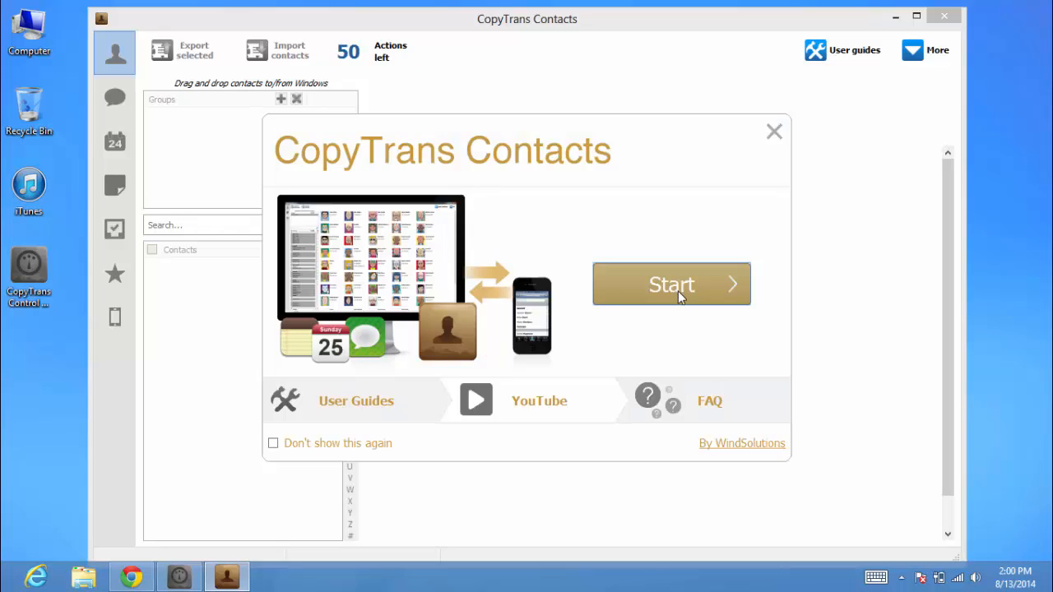
left_click(671, 283)
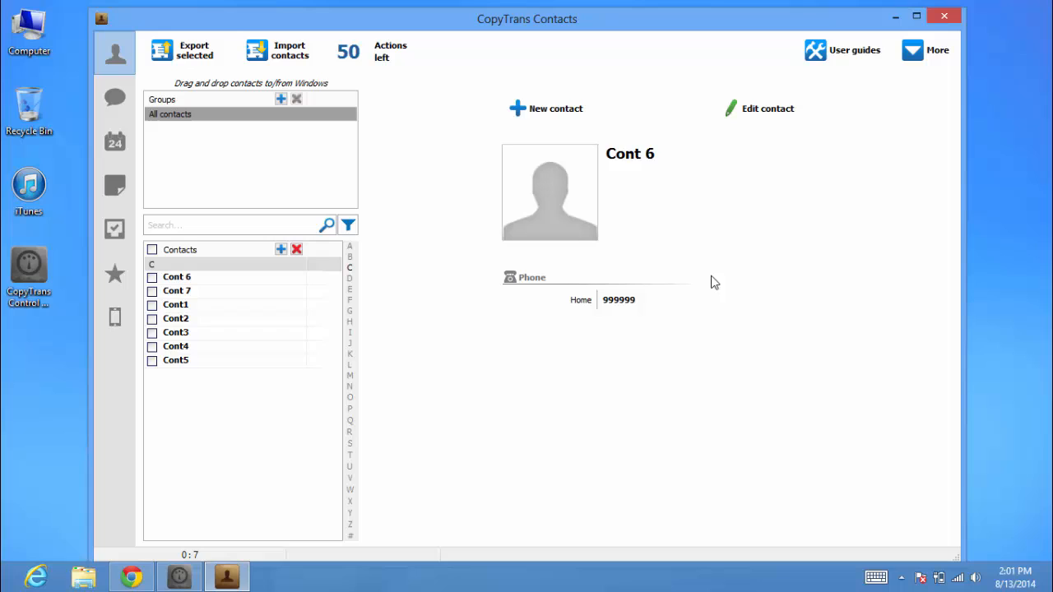
mouse_move(168, 125)
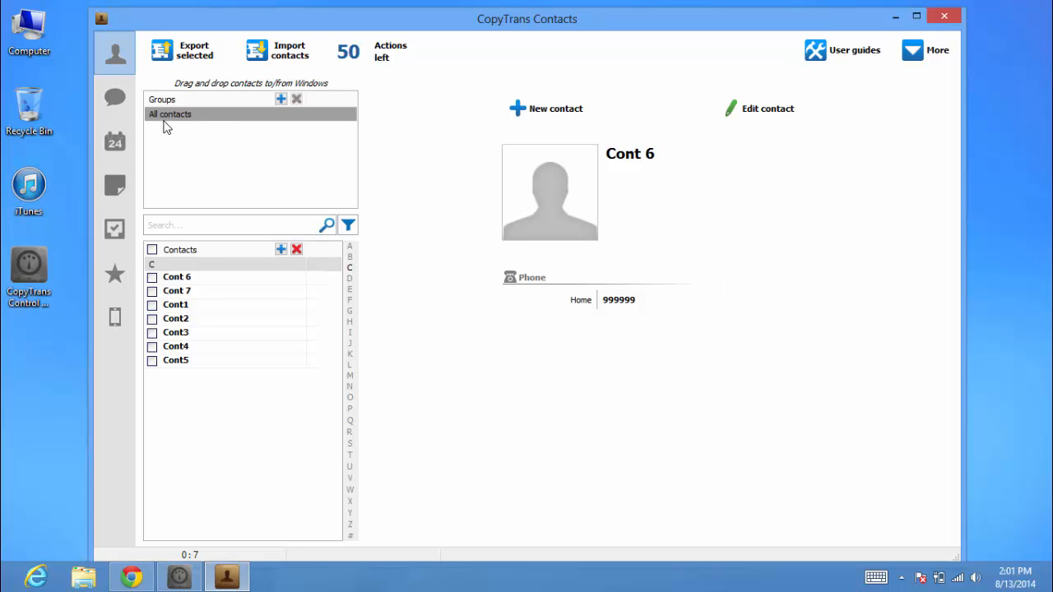
left_click(151, 250)
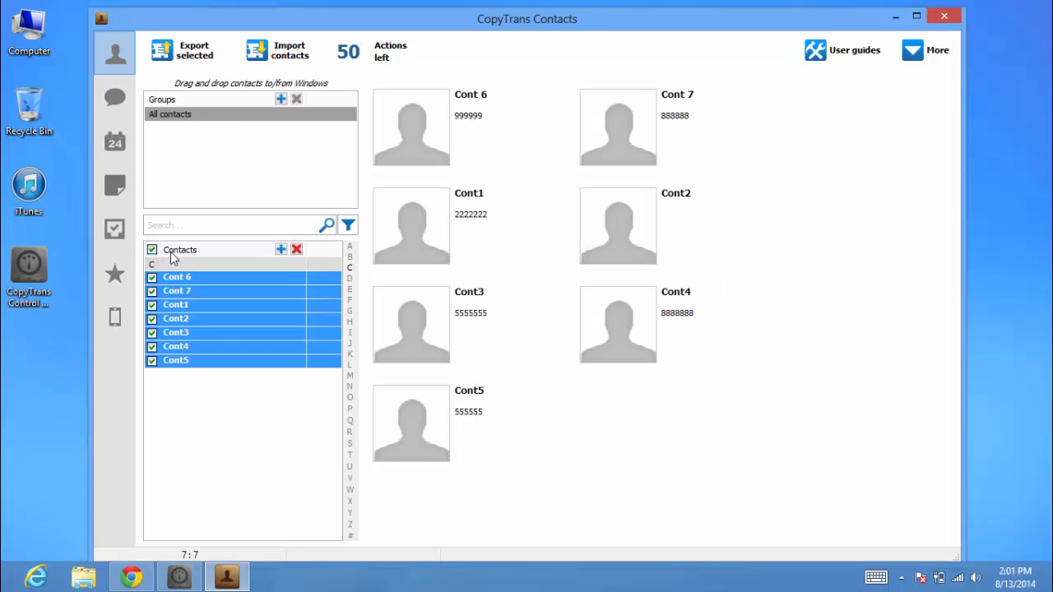
left_click(183, 49)
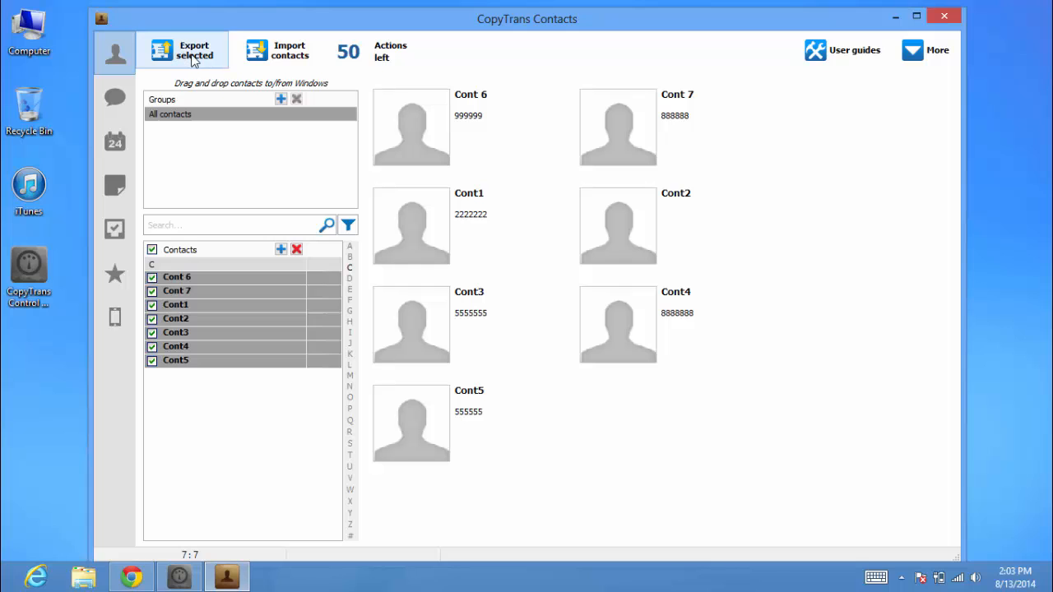
mouse_move(190, 59)
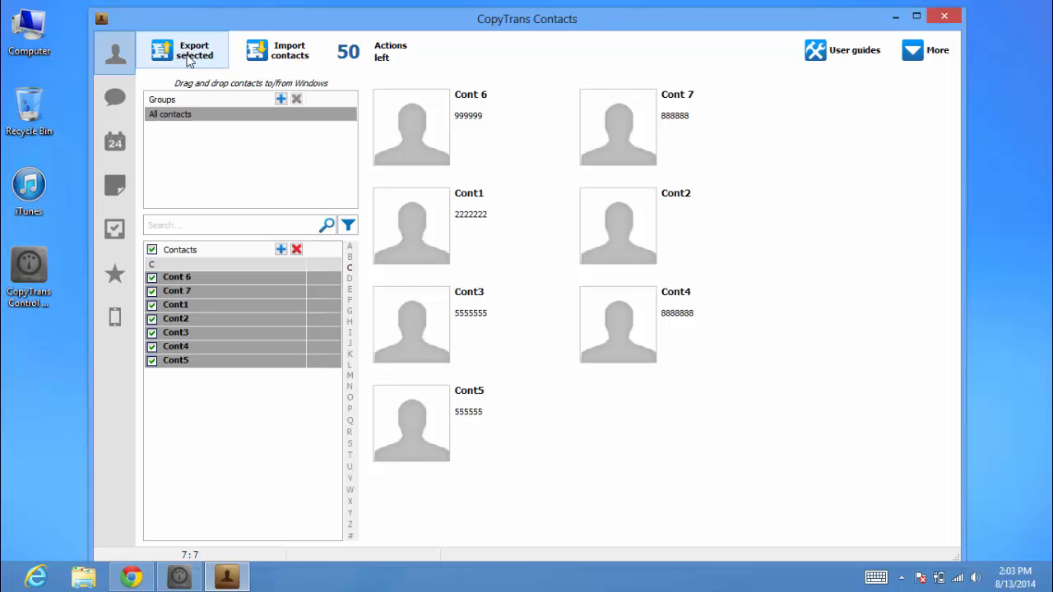
Export the selected contacts as Android (multiple .vcf files)
left_click(182, 50)
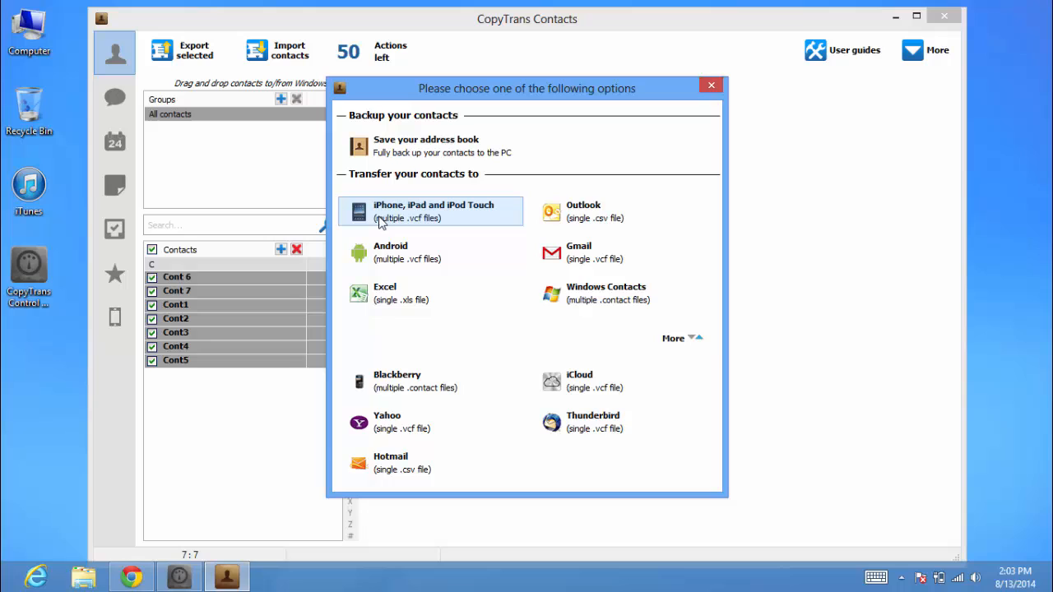
mouse_move(431, 253)
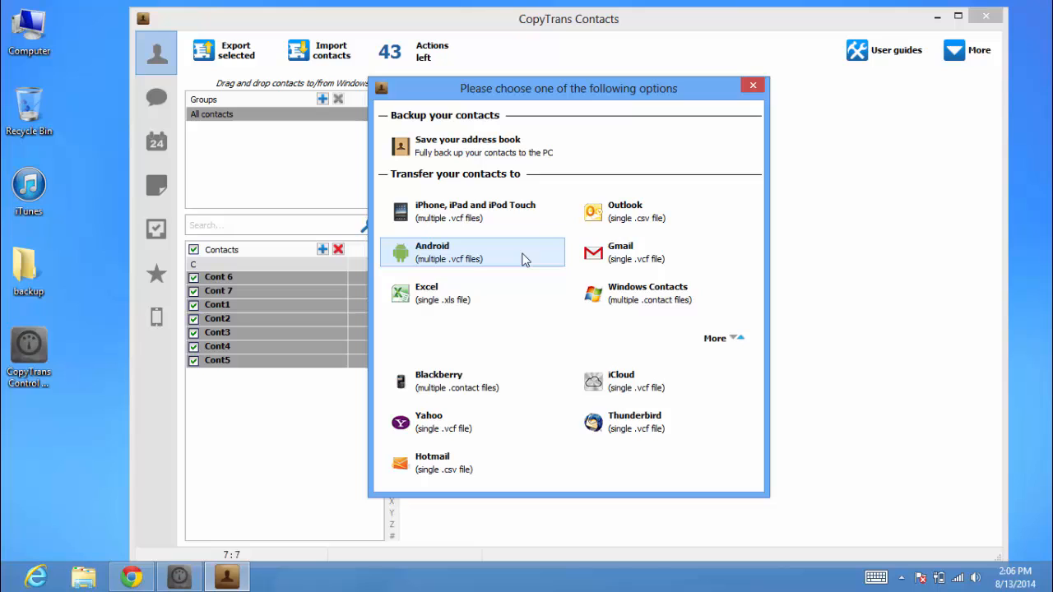
left_click(470, 254)
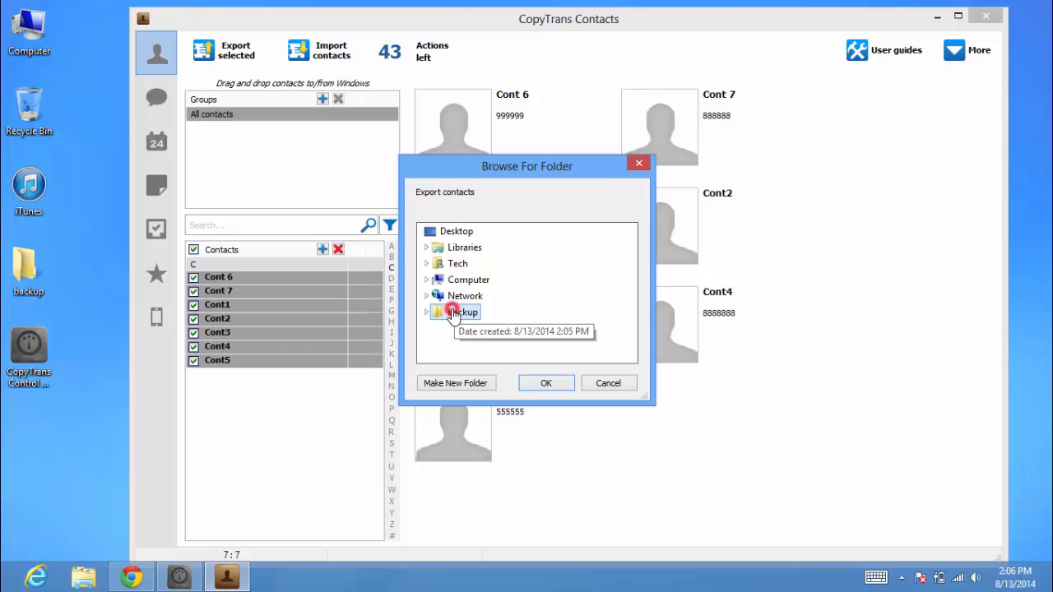
Create a new folder named 'vcf' inside backup as the export destination, then switch to the phone's Contacts app
left_click(455, 381)
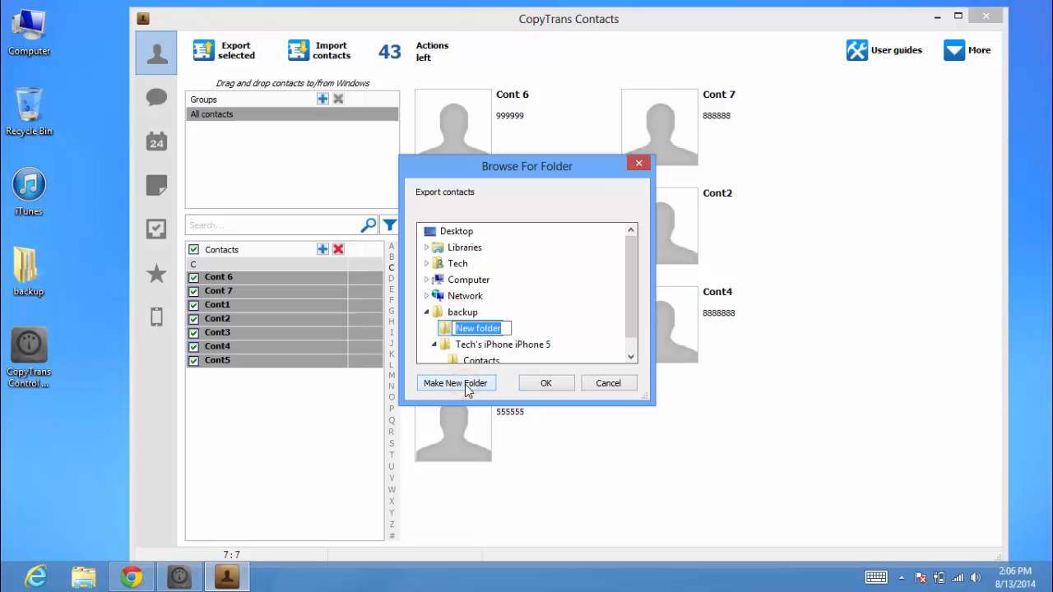
type("vcf")
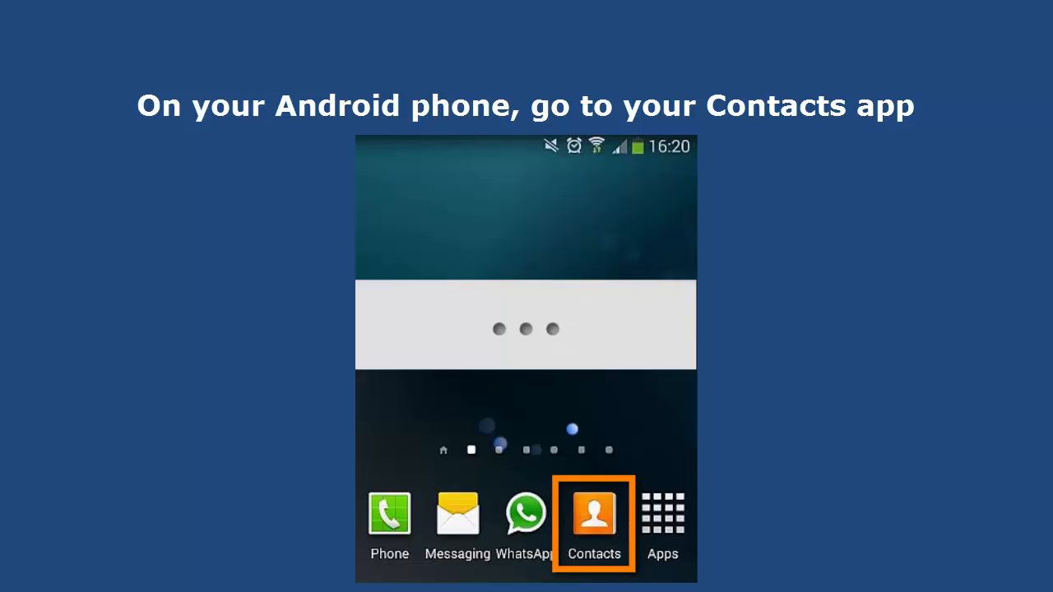
left_click(594, 513)
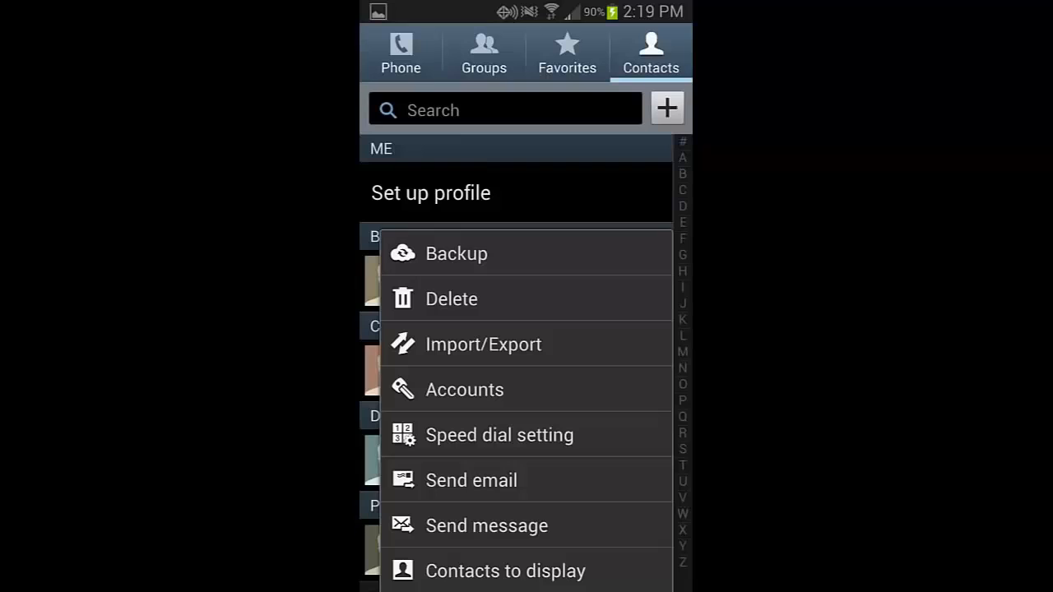
Bring up the Import/Export choices from the Contacts app menu
left_click(483, 344)
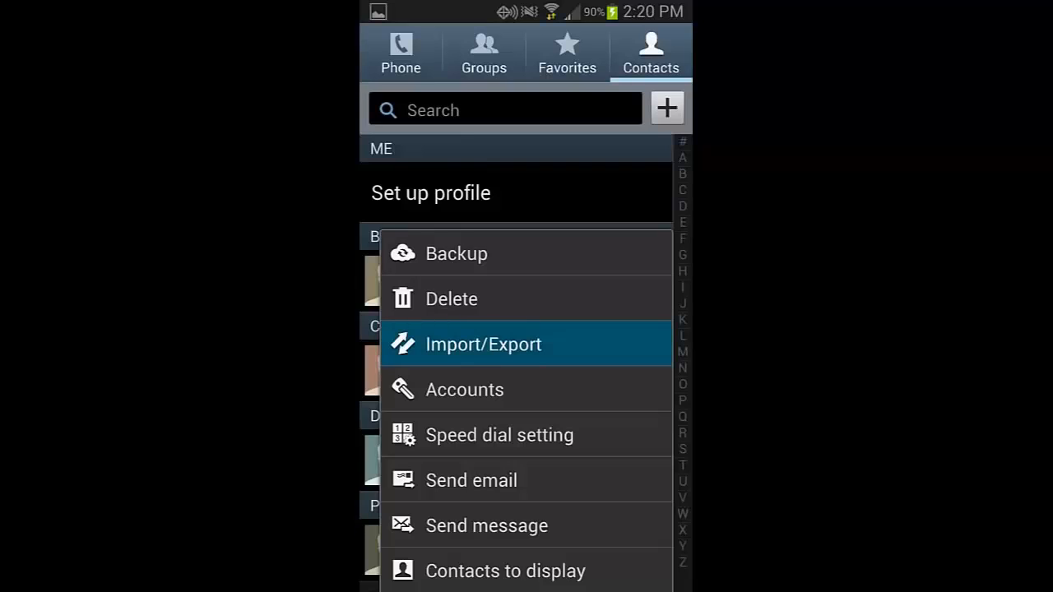
left_click(484, 344)
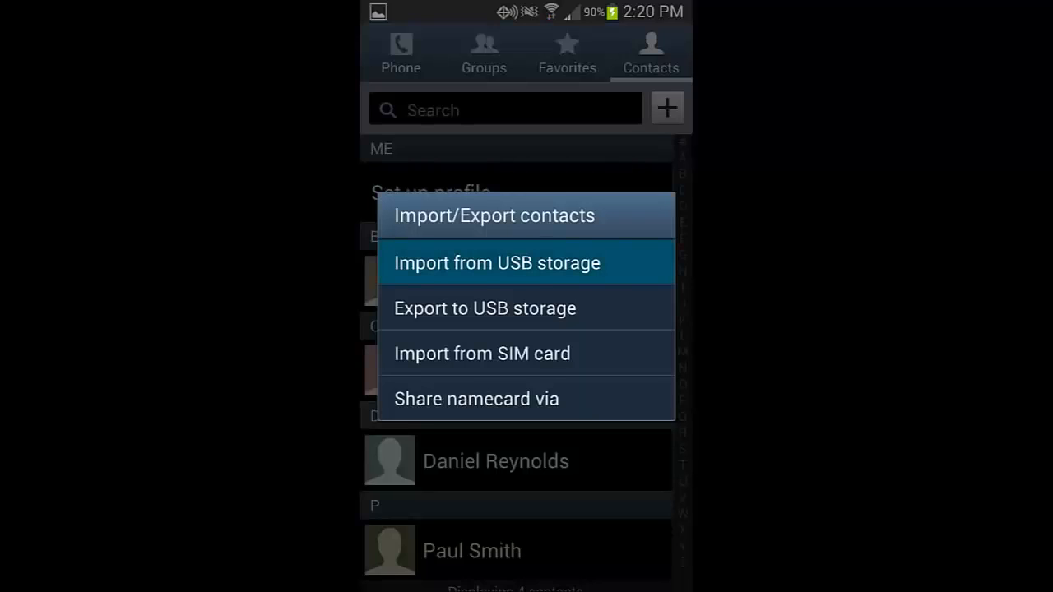
Import all vCard files from USB storage into the phone's contacts
left_click(497, 263)
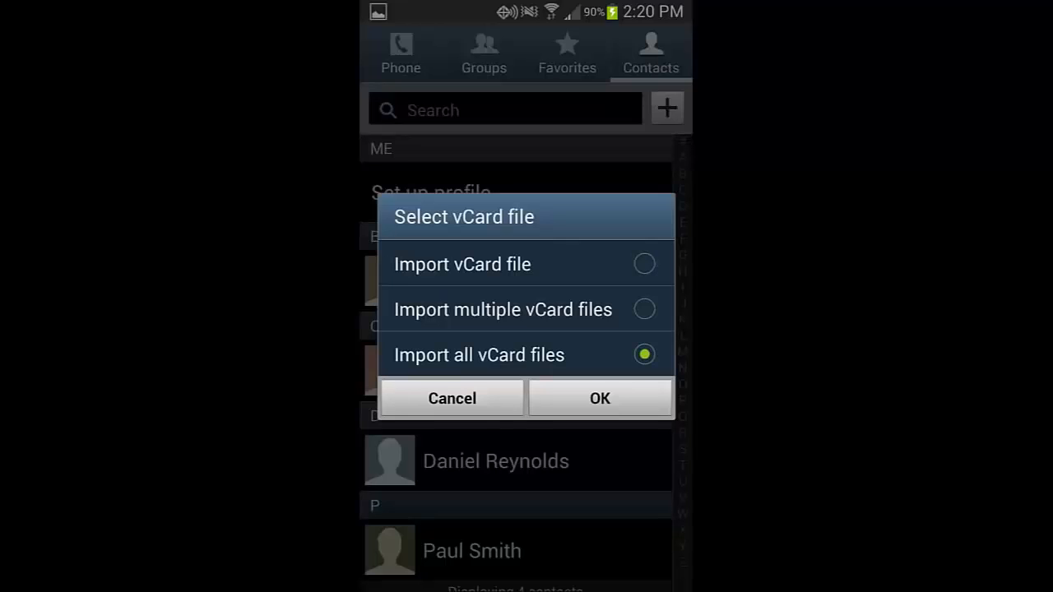
left_click(599, 398)
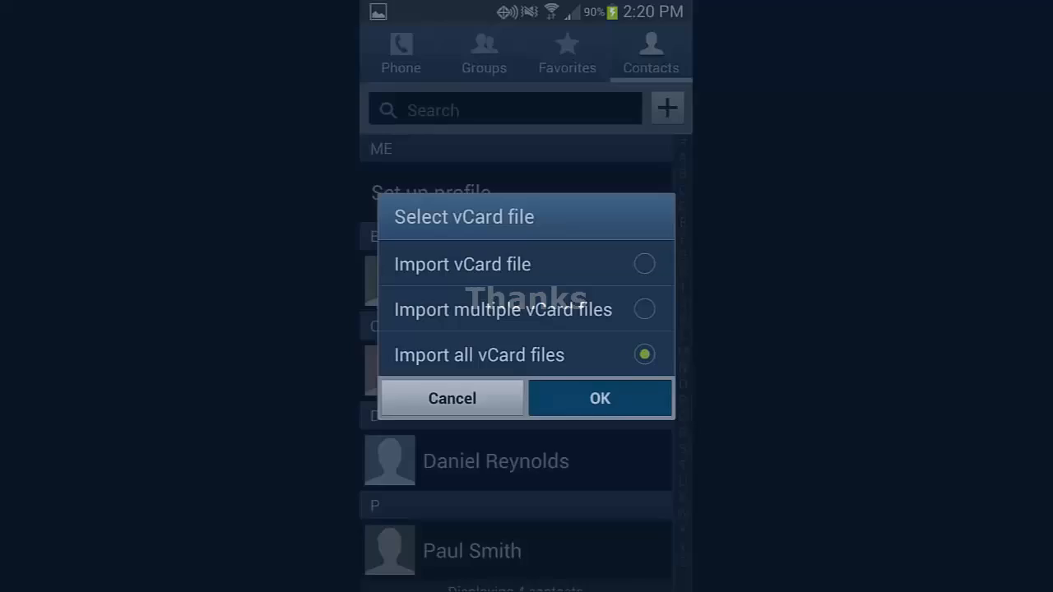